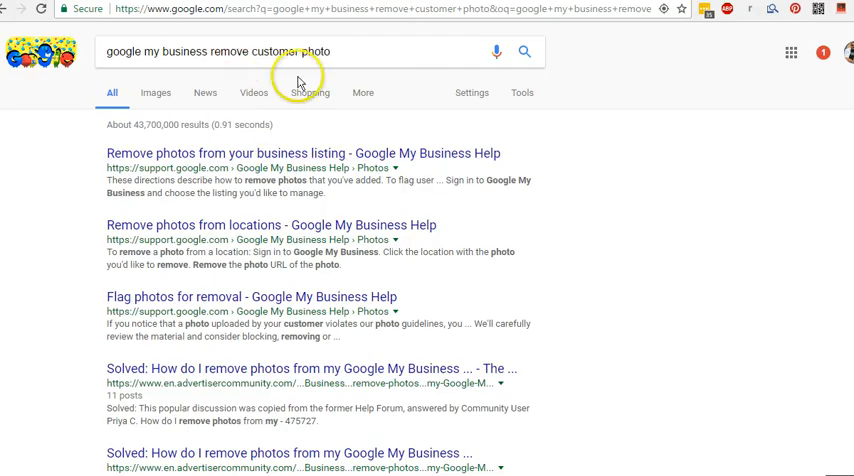
mouse_move(643, 18)
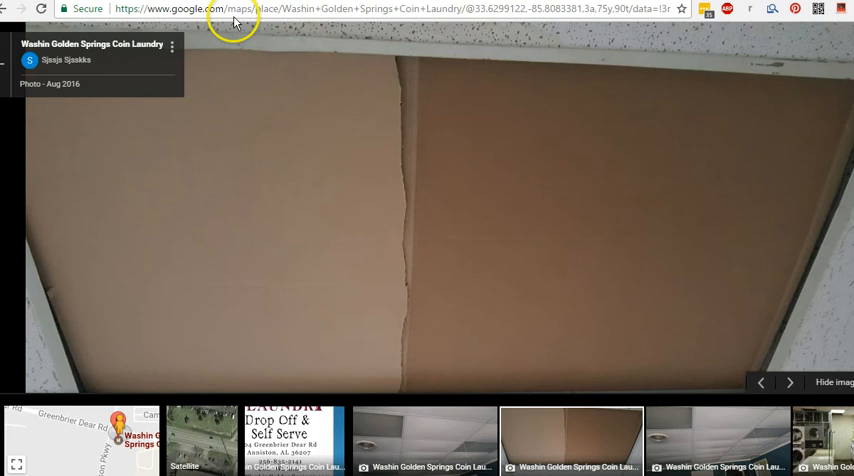
mouse_move(278, 127)
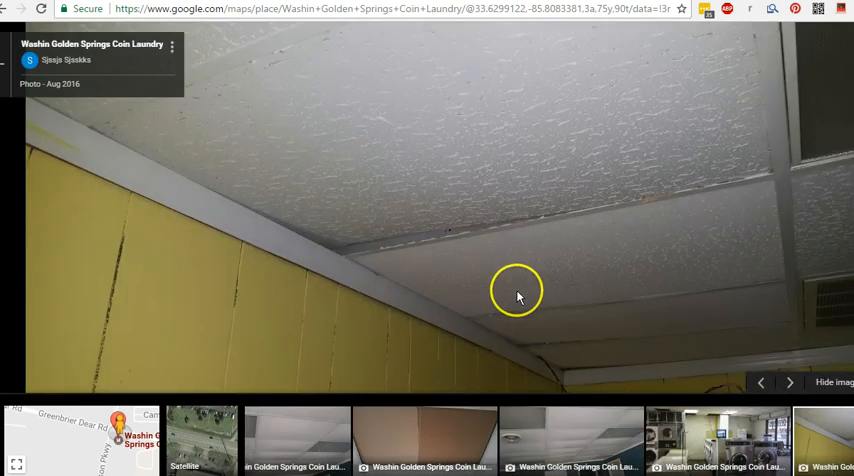
mouse_move(390, 220)
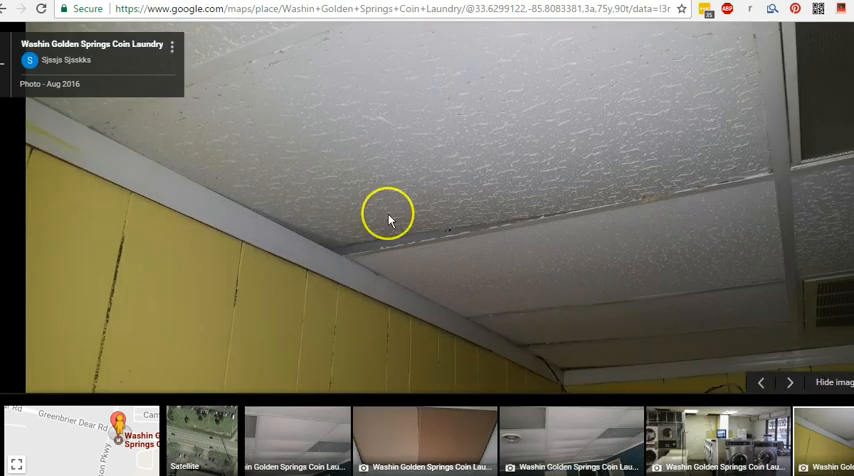
mouse_move(58, 71)
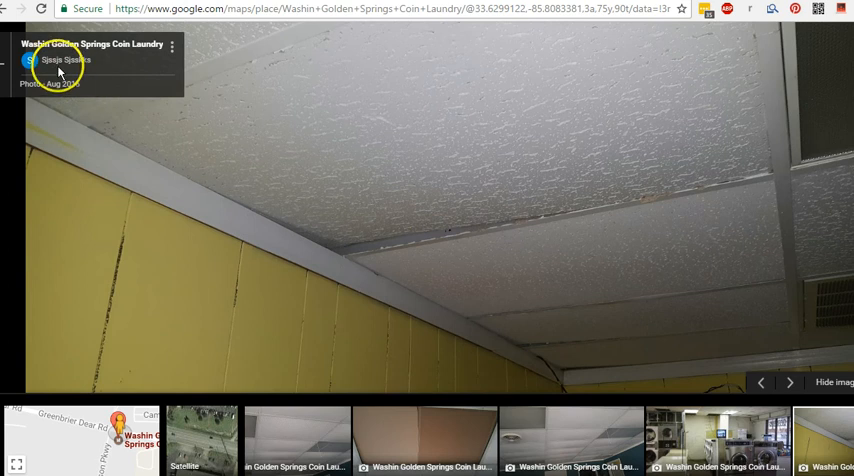
Open the options menu for the white ceiling customer photo
click(172, 46)
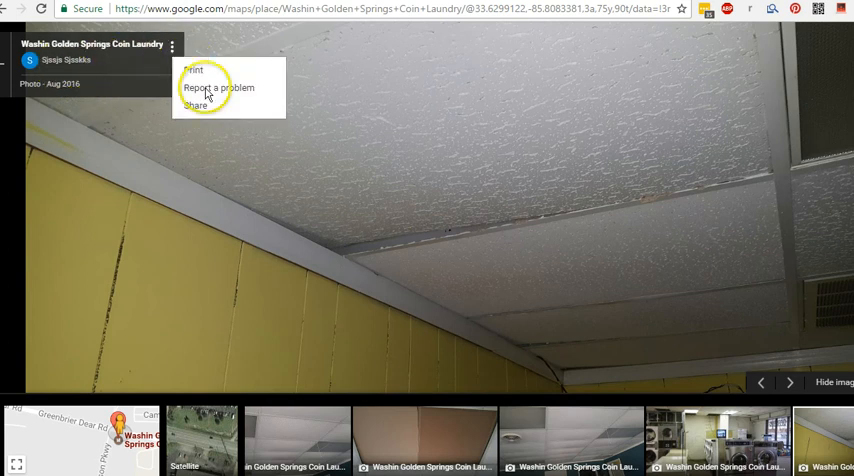
Report the ceiling photo as irrelevant to this business, pass the robot check, and submit
click(218, 87)
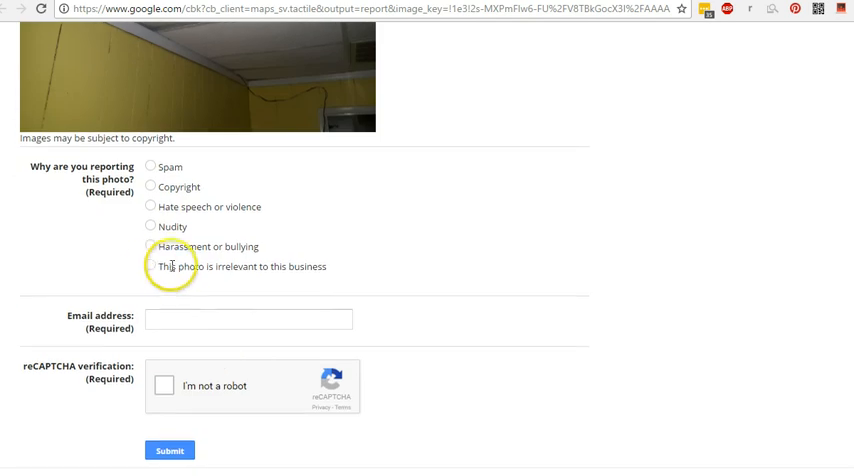
click(150, 266)
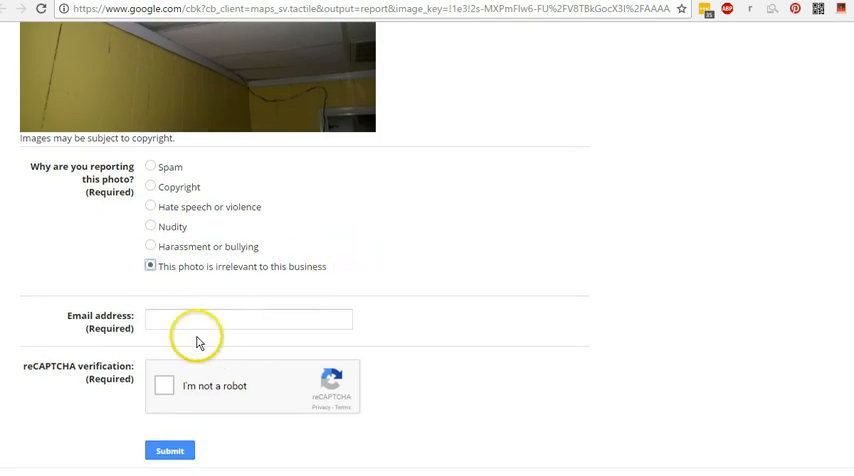
click(248, 319)
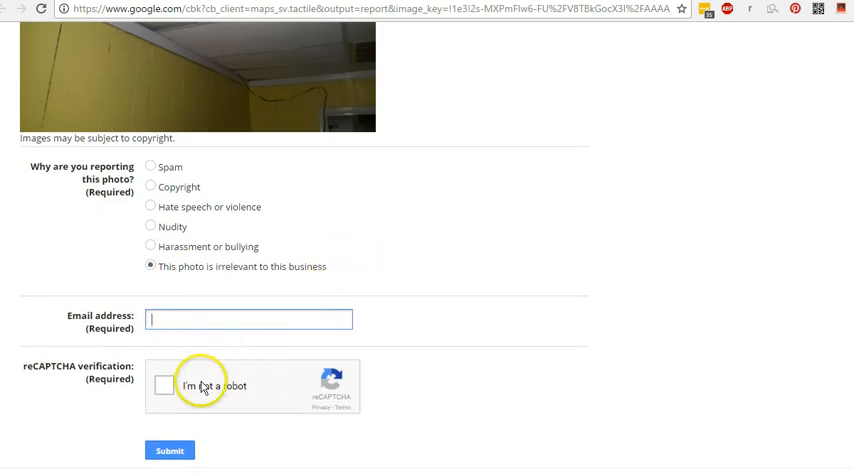
click(163, 386)
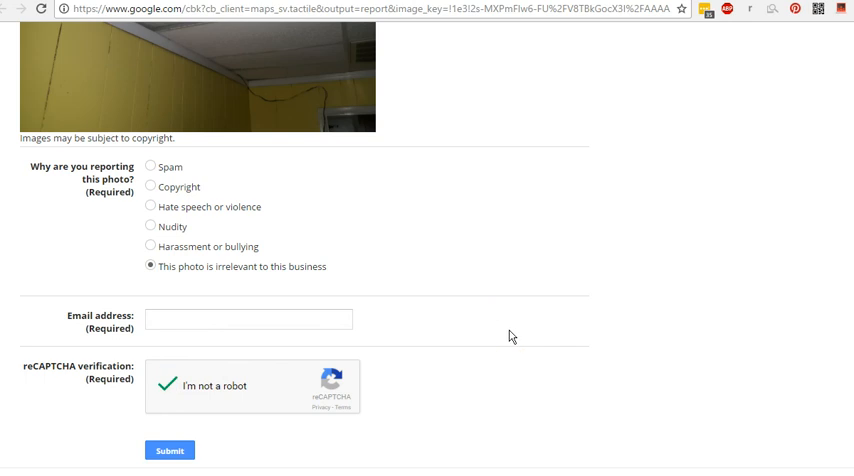
click(169, 450)
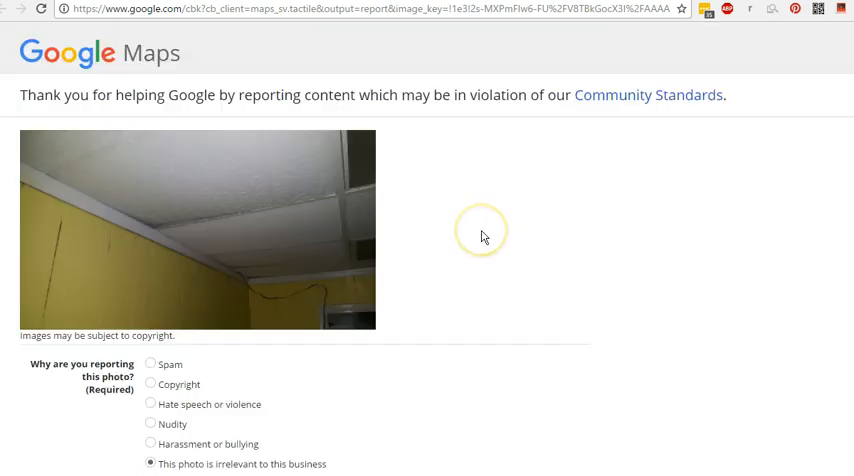
mouse_move(484, 236)
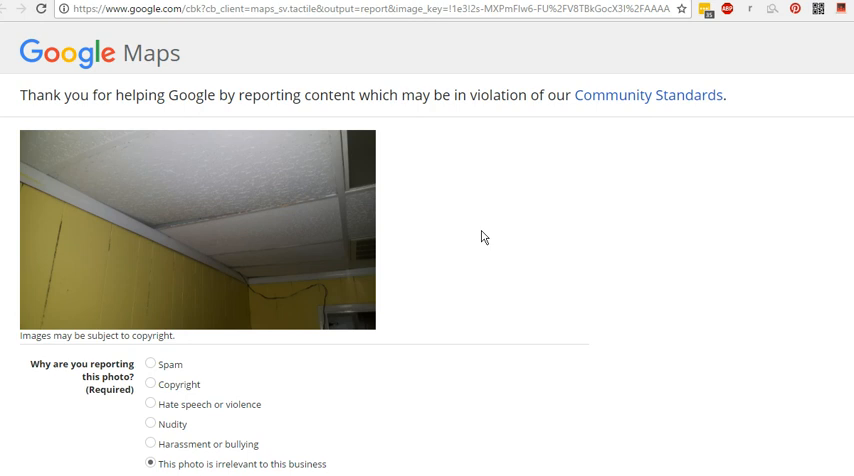
mouse_move(568, 207)
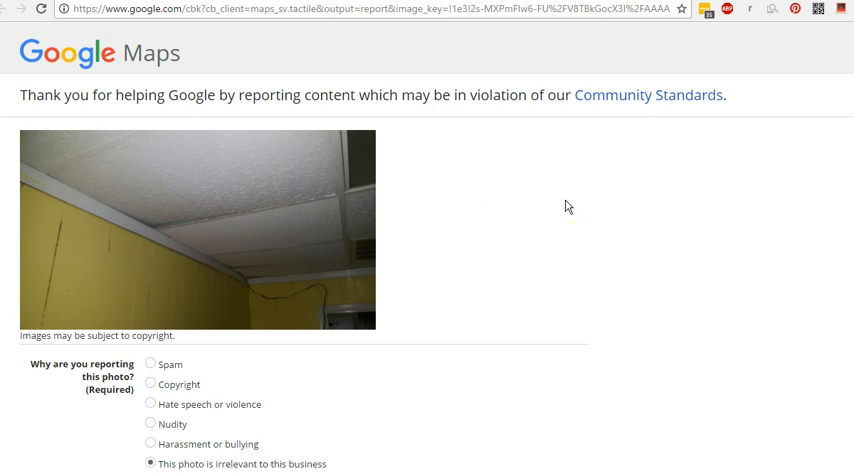